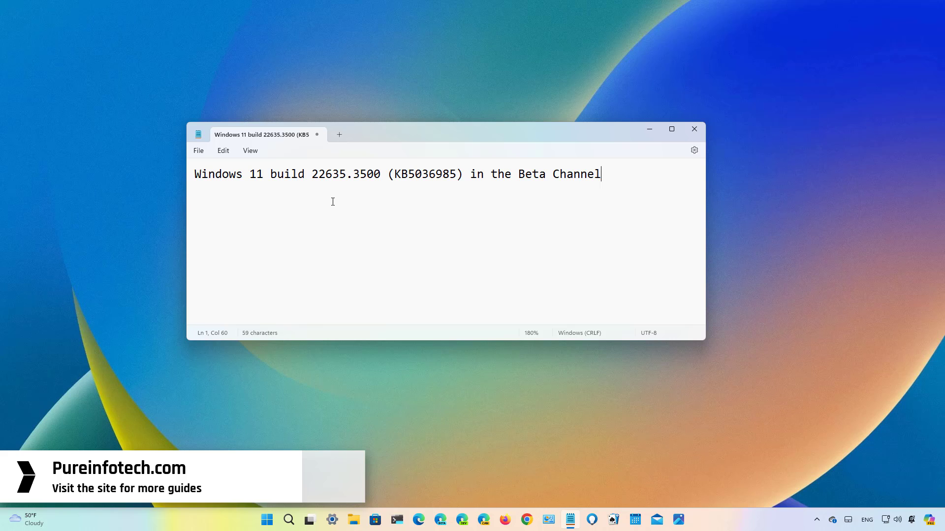
pyautogui.moveTo(411, 197)
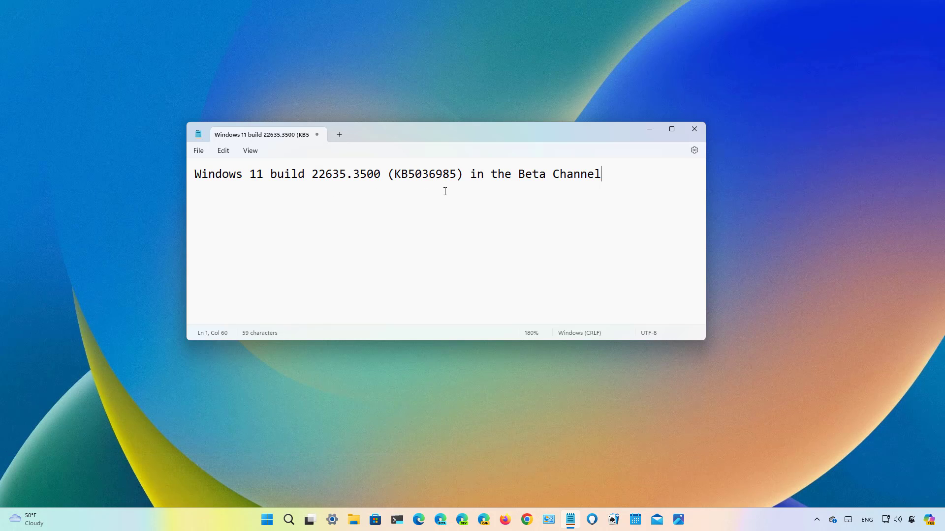
pyautogui.moveTo(474, 203)
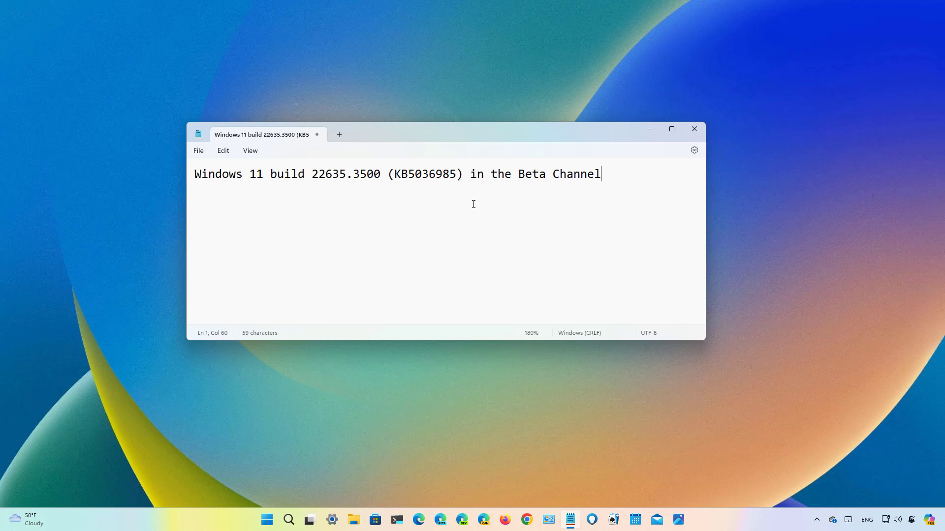
pyautogui.moveTo(536, 204)
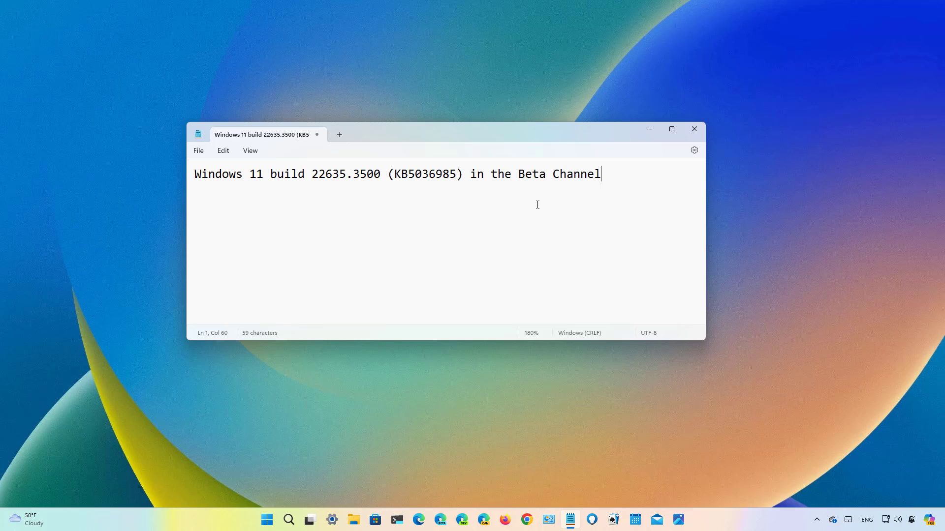
pyautogui.moveTo(556, 200)
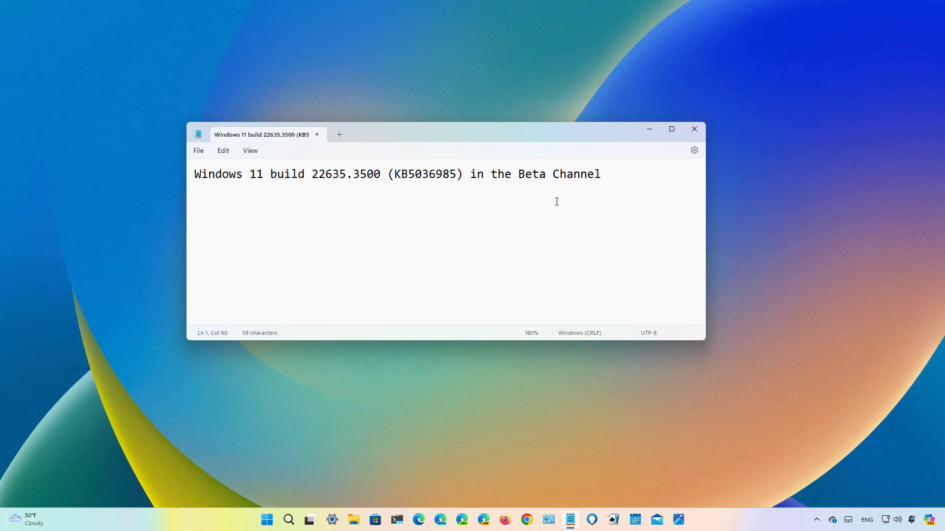
# Show the signed-in Microsoft account's card with its Microsoft 365 and cloud storage details from Start.
pyautogui.click(694, 129)
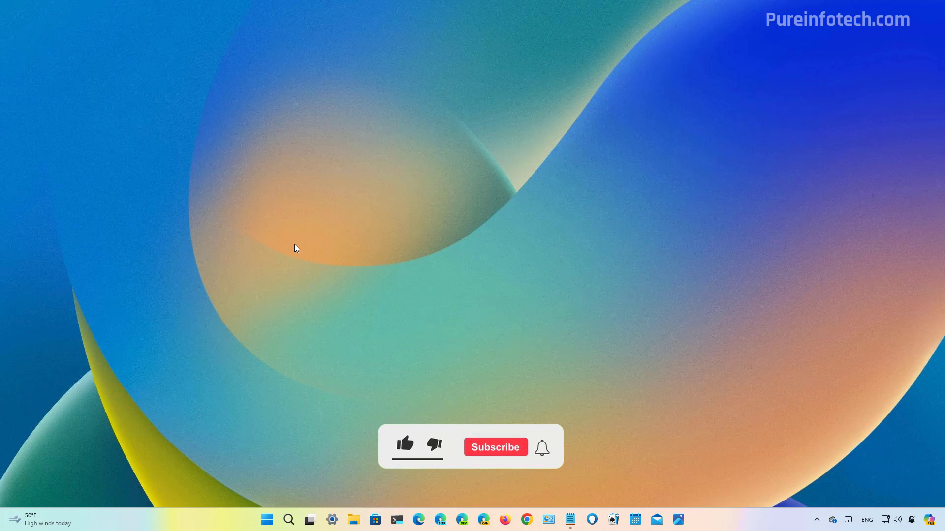
pyautogui.click(404, 445)
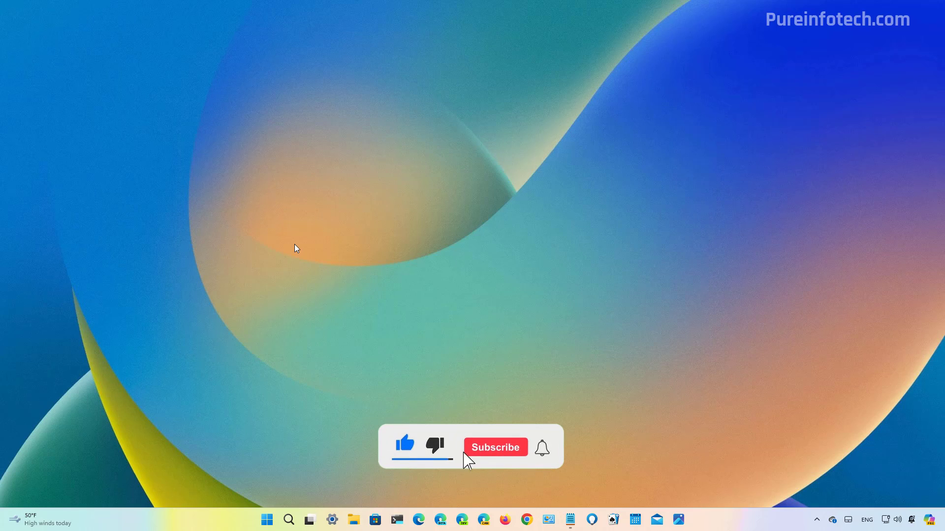
pyautogui.click(495, 447)
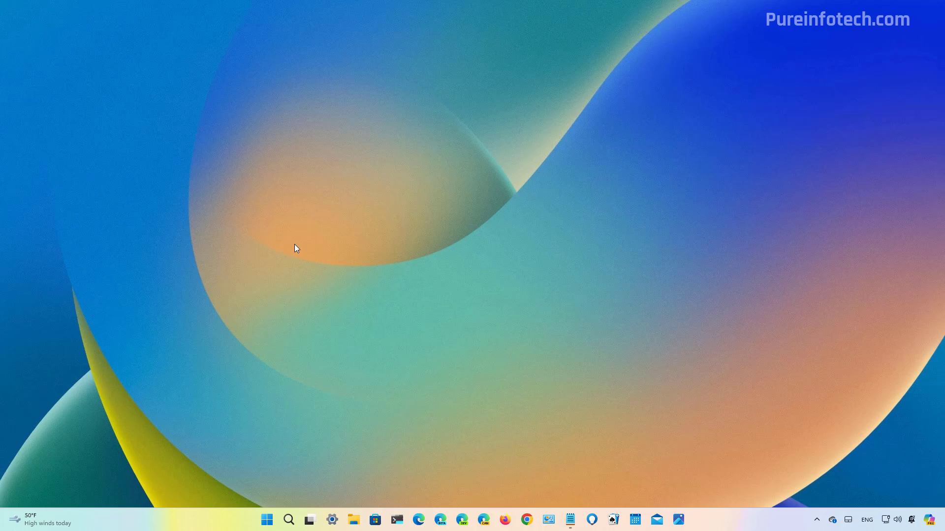
pyautogui.moveTo(267, 175)
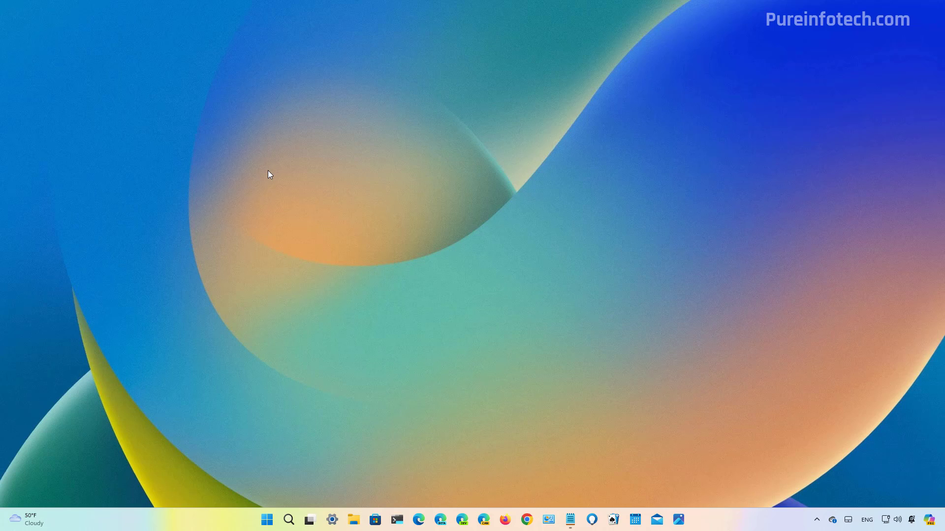
pyautogui.moveTo(273, 471)
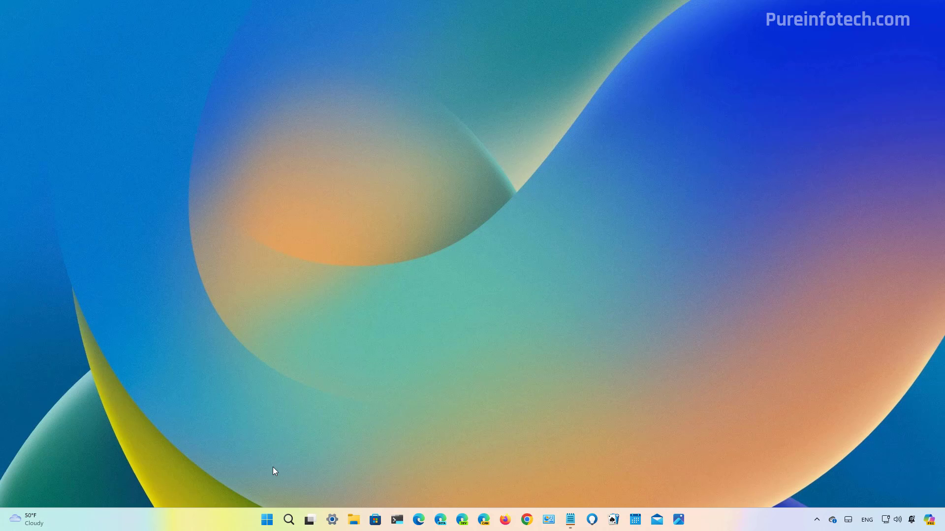
pyautogui.click(266, 519)
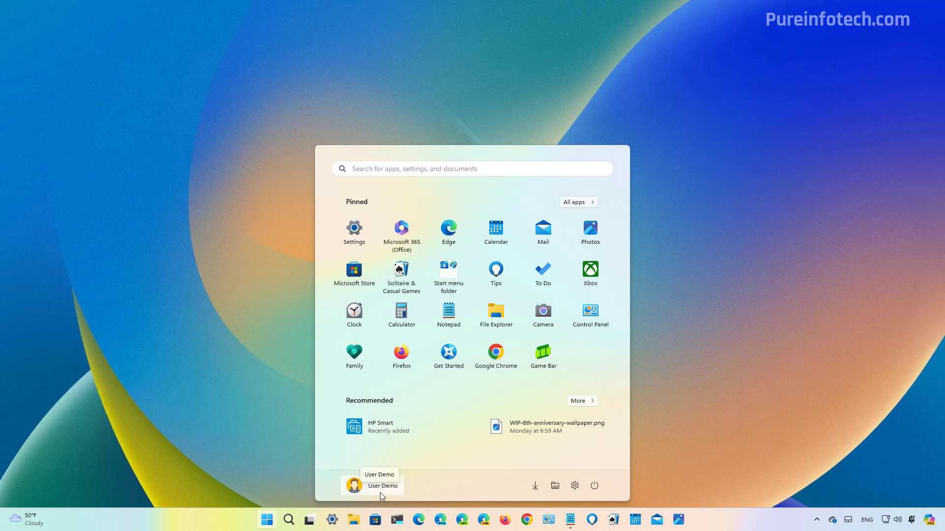
pyautogui.click(353, 485)
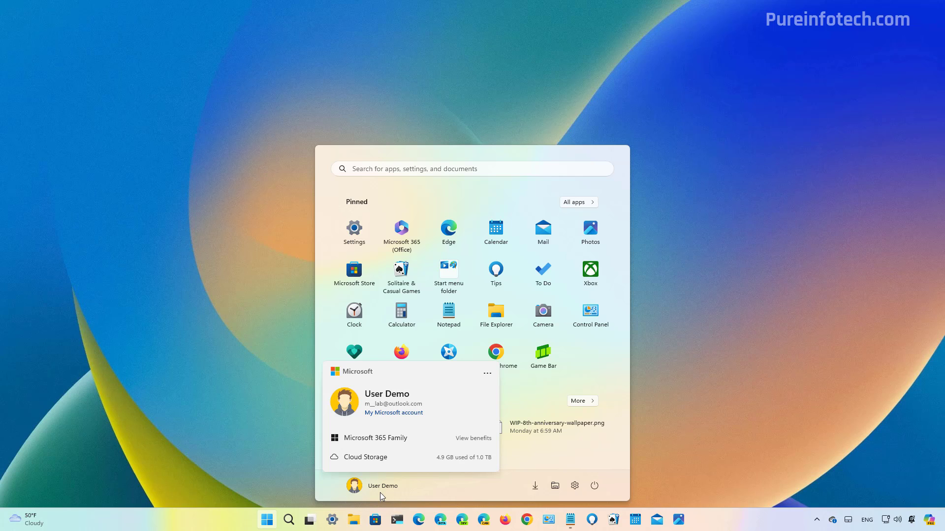
pyautogui.moveTo(415, 438)
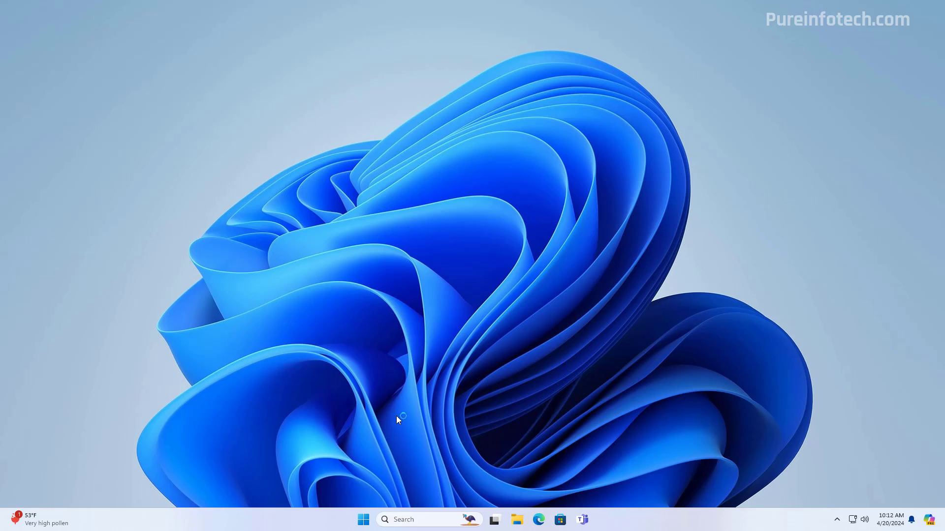
# Show the local account's card prompting to sign in to a Microsoft account from Start.
pyautogui.click(363, 519)
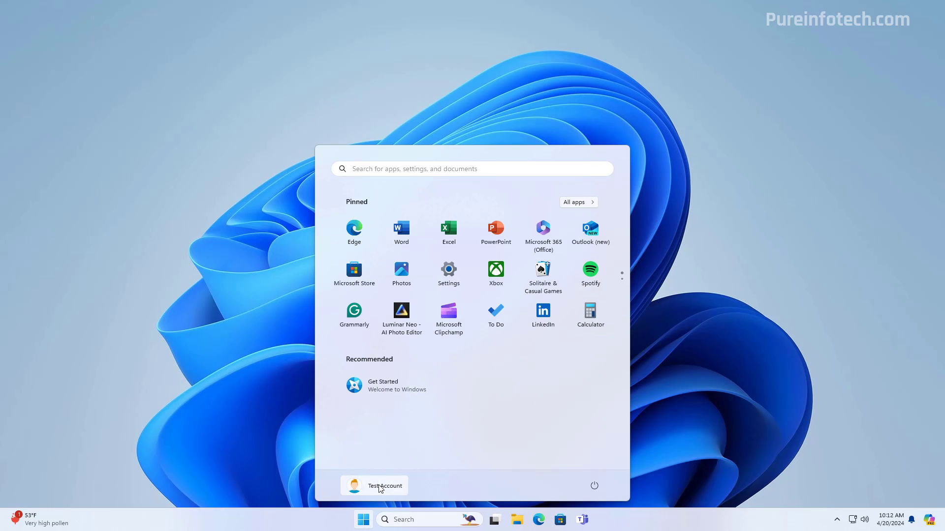
pyautogui.click(374, 485)
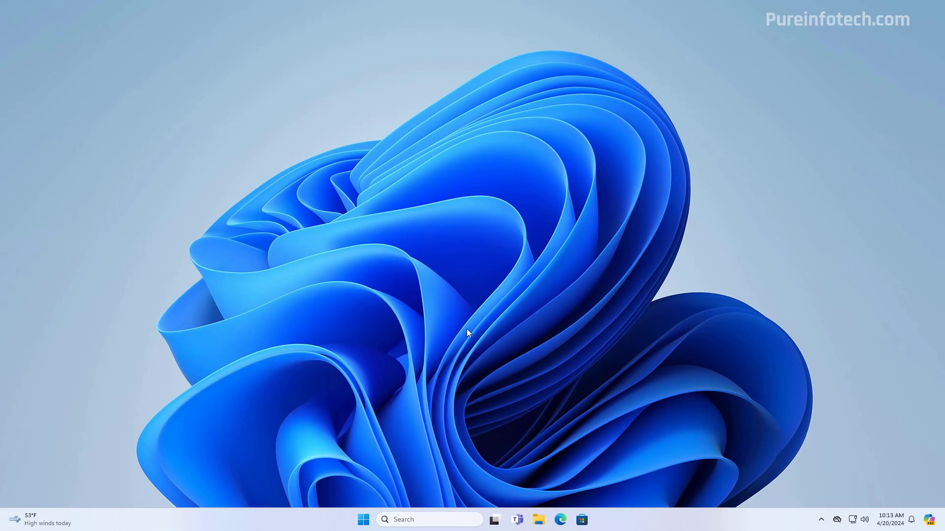
pyautogui.click(363, 519)
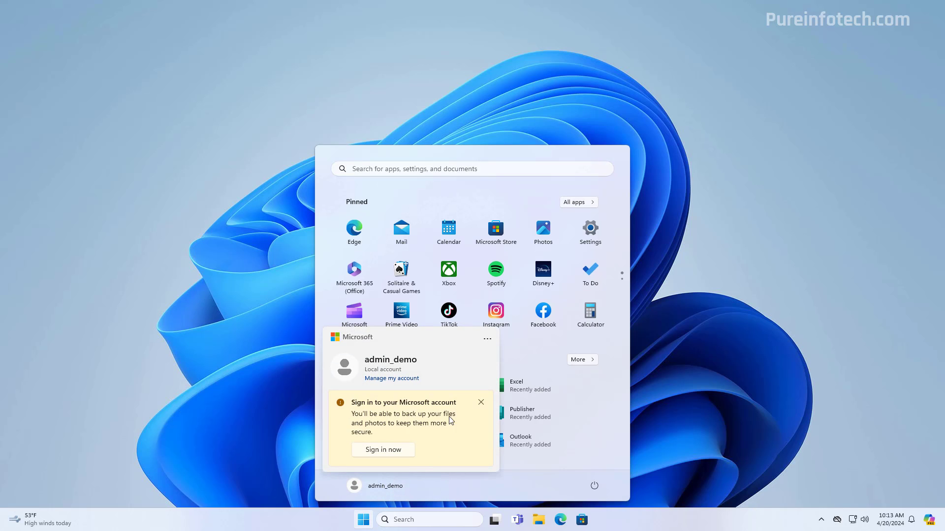
pyautogui.moveTo(388, 412)
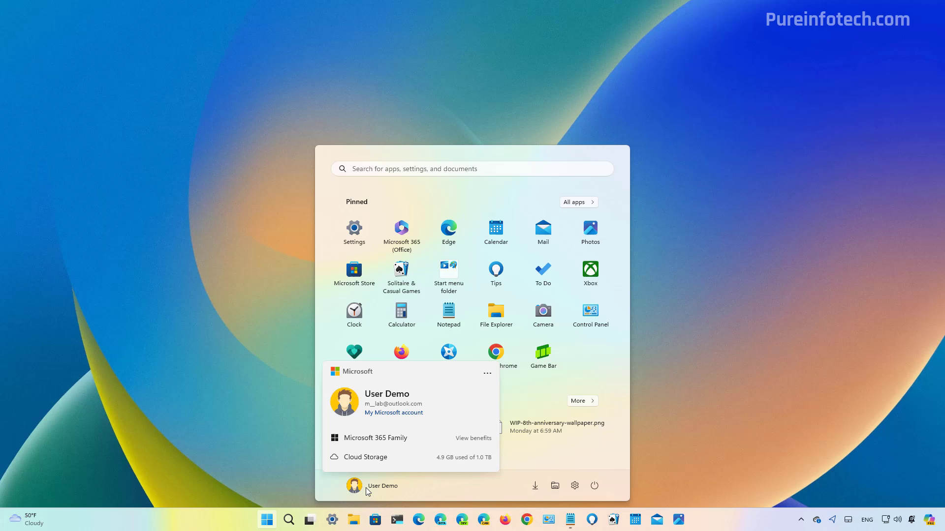
pyautogui.moveTo(486, 374)
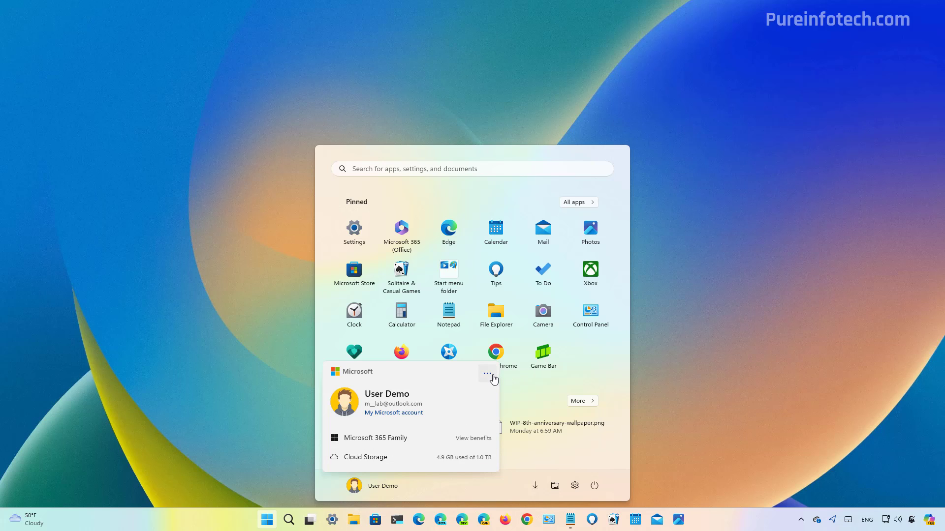
# Reveal the Sign out and Switch user options in the account card's three-dot menu.
pyautogui.click(488, 374)
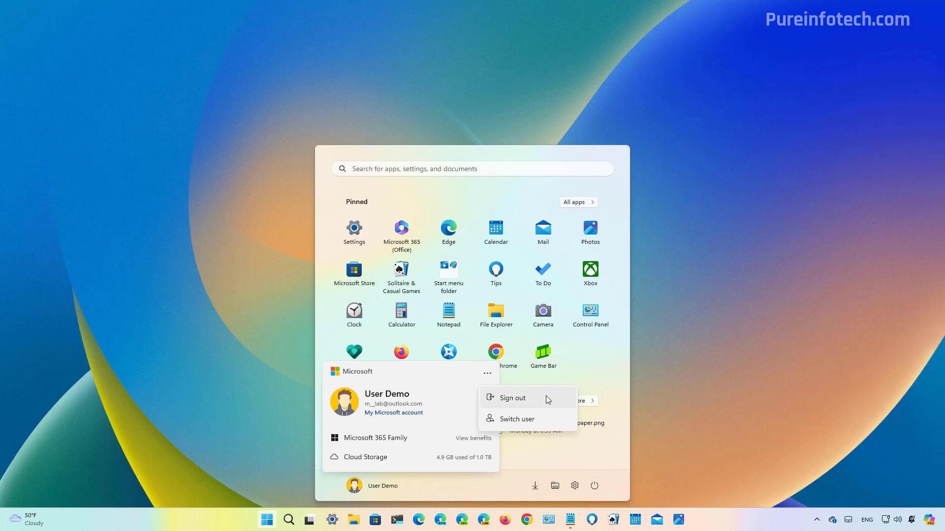
pyautogui.moveTo(545, 427)
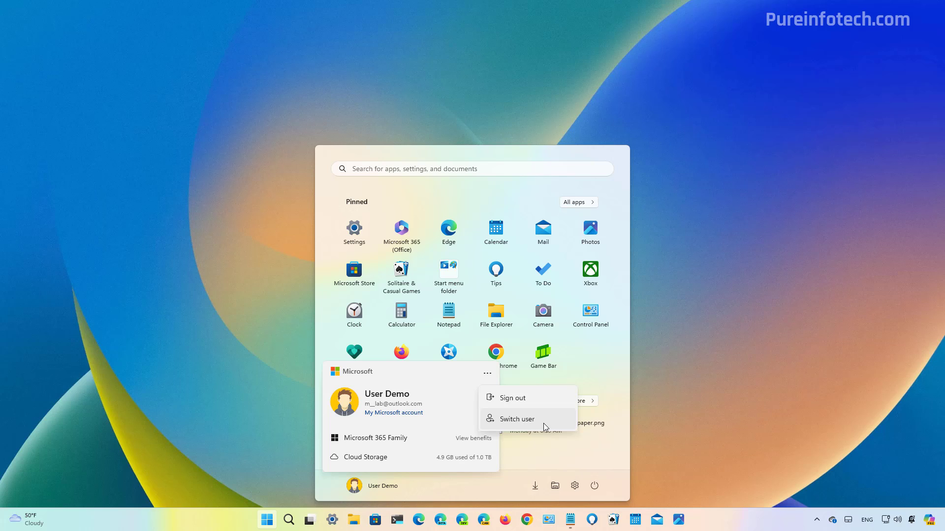
pyautogui.moveTo(532, 426)
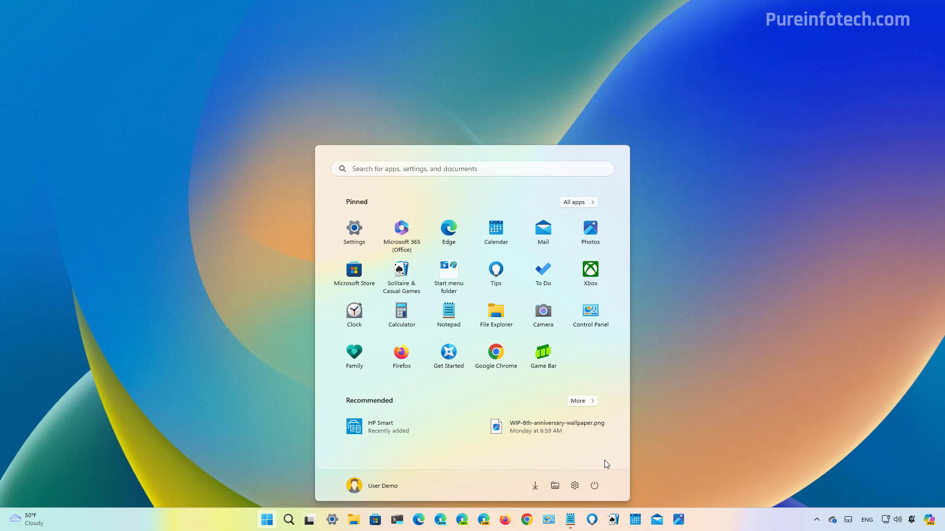
pyautogui.click(593, 485)
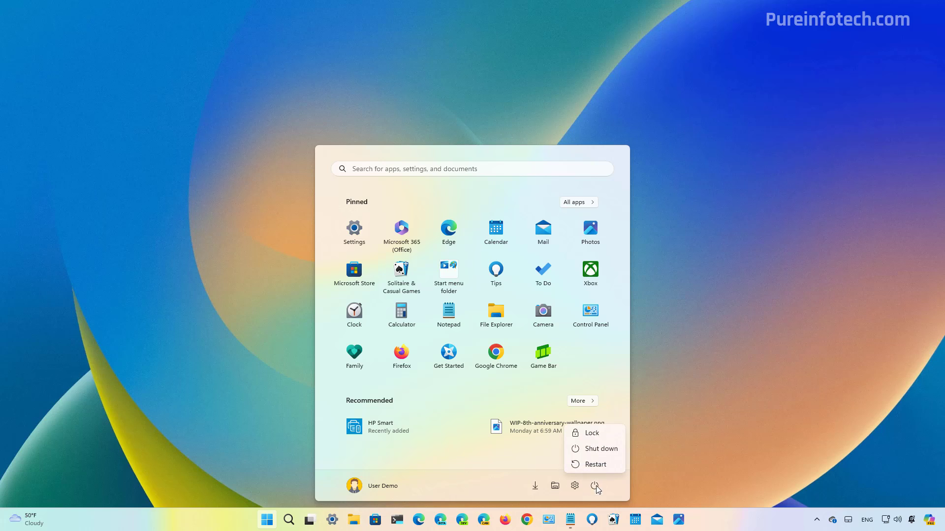
pyautogui.moveTo(581, 440)
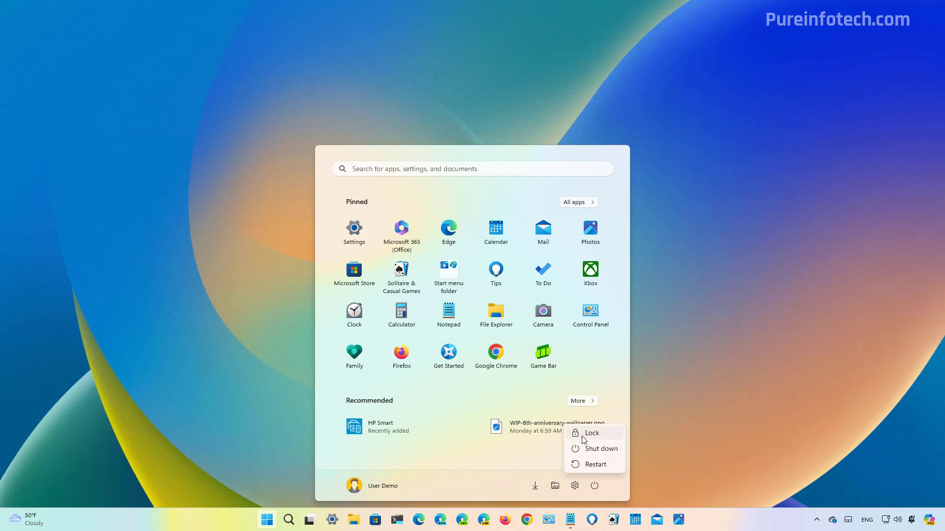
pyautogui.click(453, 462)
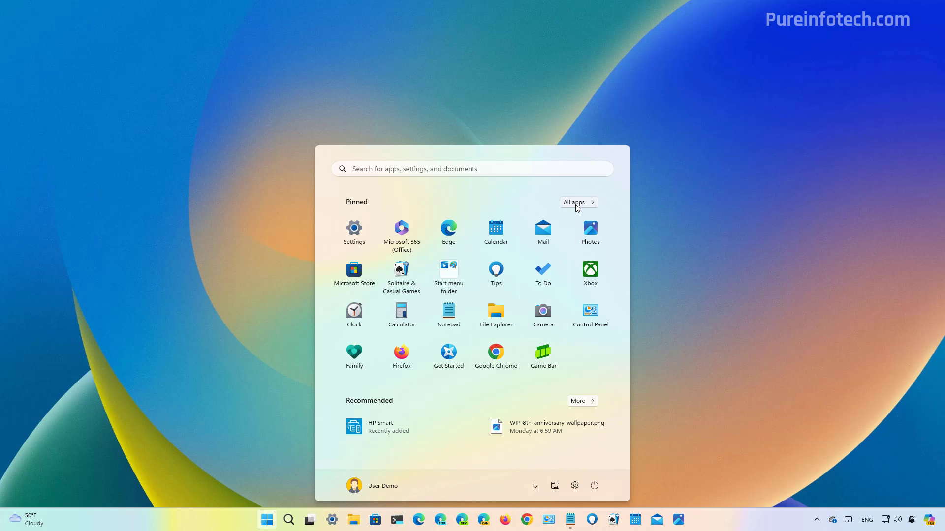
# Show the All apps list and jump to the apps under A via the alphabetical letter list.
pyautogui.click(572, 202)
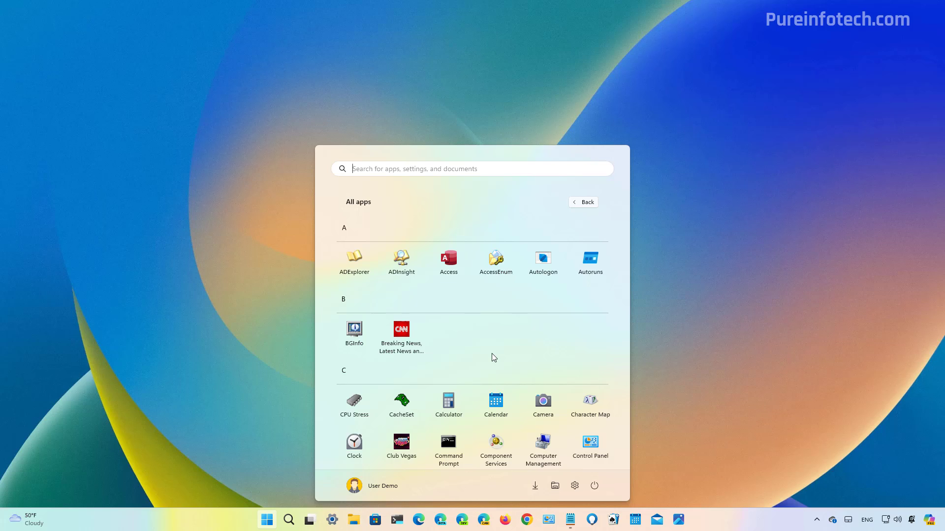
pyautogui.moveTo(389, 236)
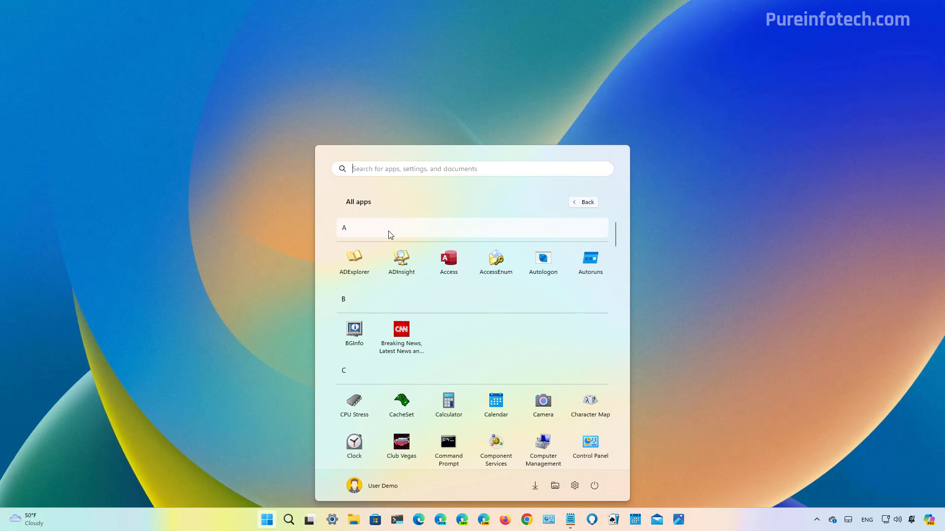
pyautogui.click(344, 227)
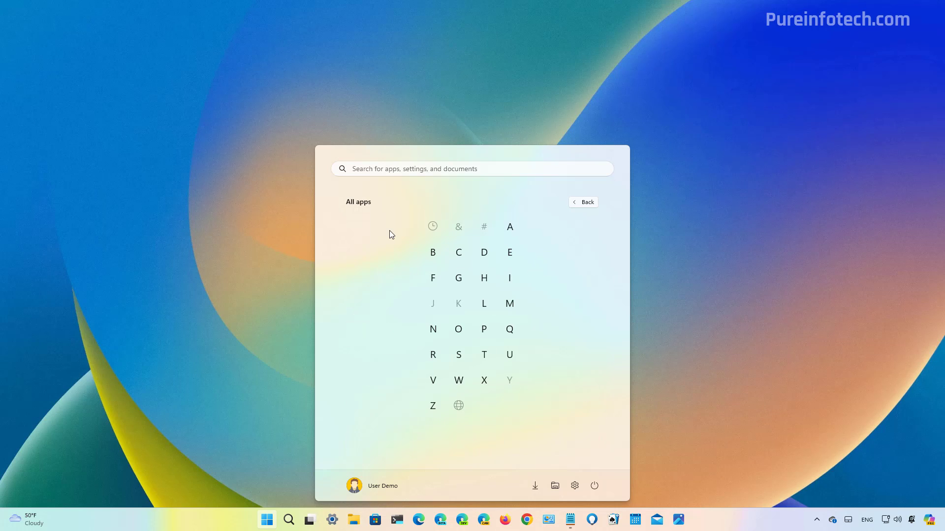
pyautogui.moveTo(413, 249)
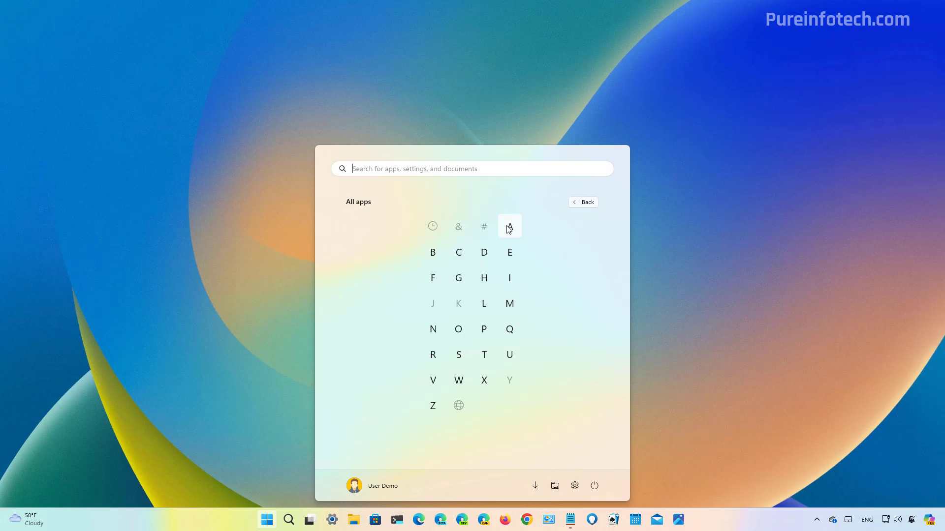
pyautogui.click(508, 226)
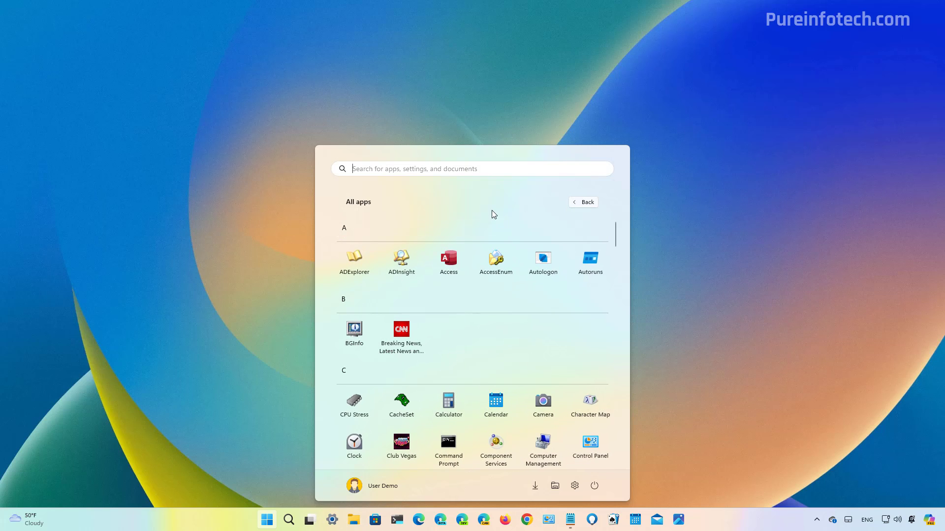
pyautogui.moveTo(505, 218)
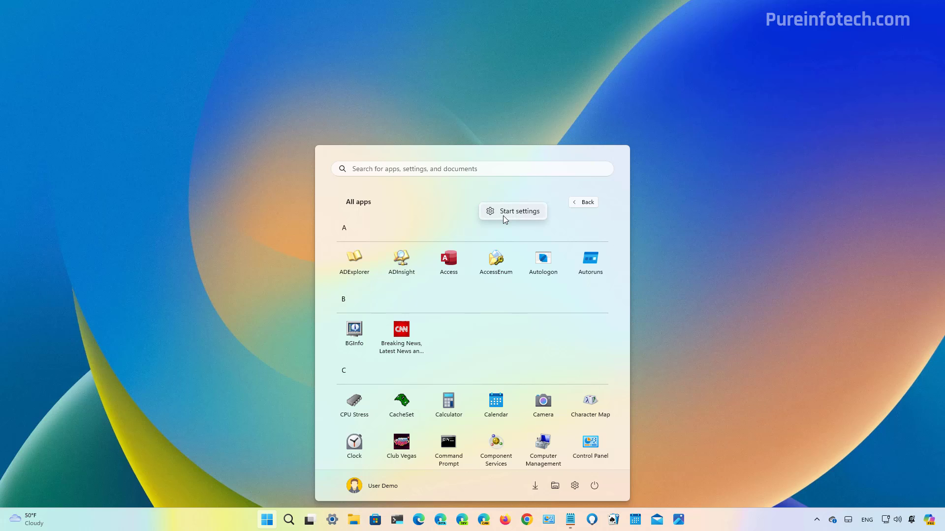
pyautogui.moveTo(444, 299)
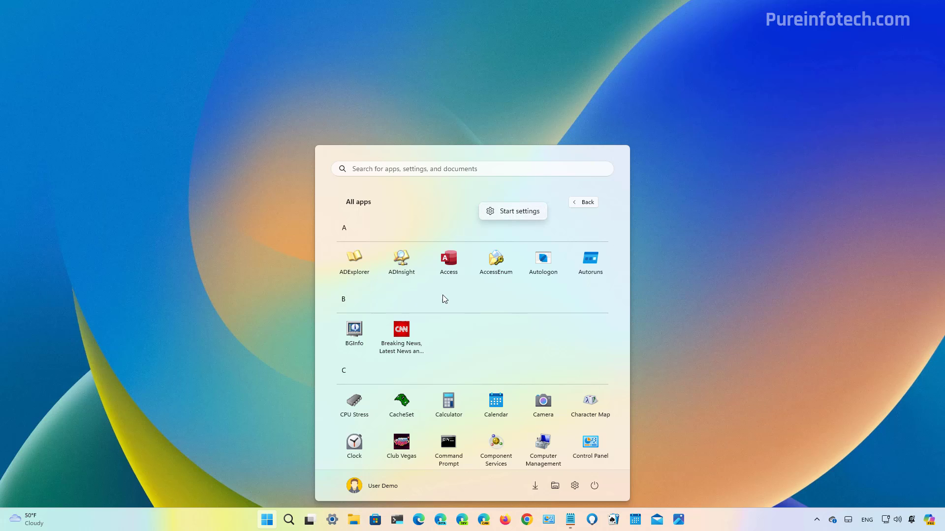
# View the Access app's right-click options, then scroll further down the apps list.
pyautogui.rightClick(449, 262)
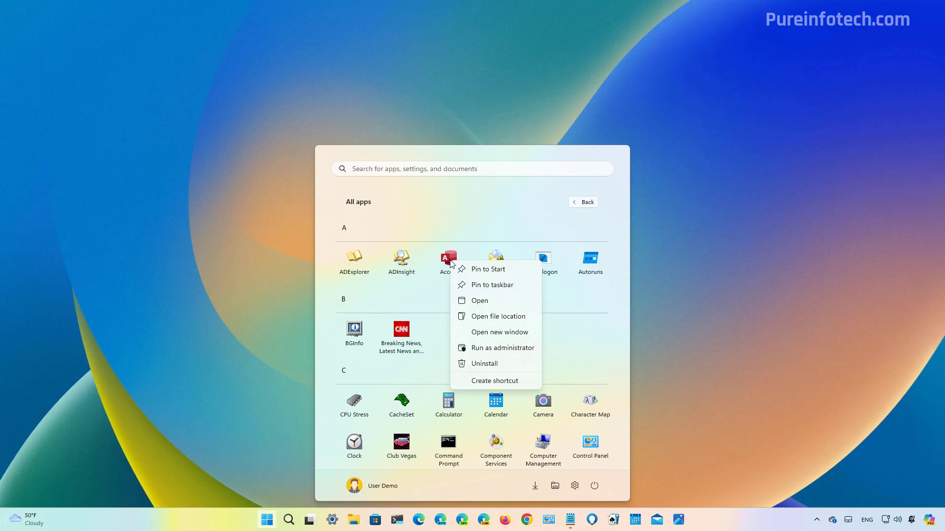
pyautogui.click(613, 365)
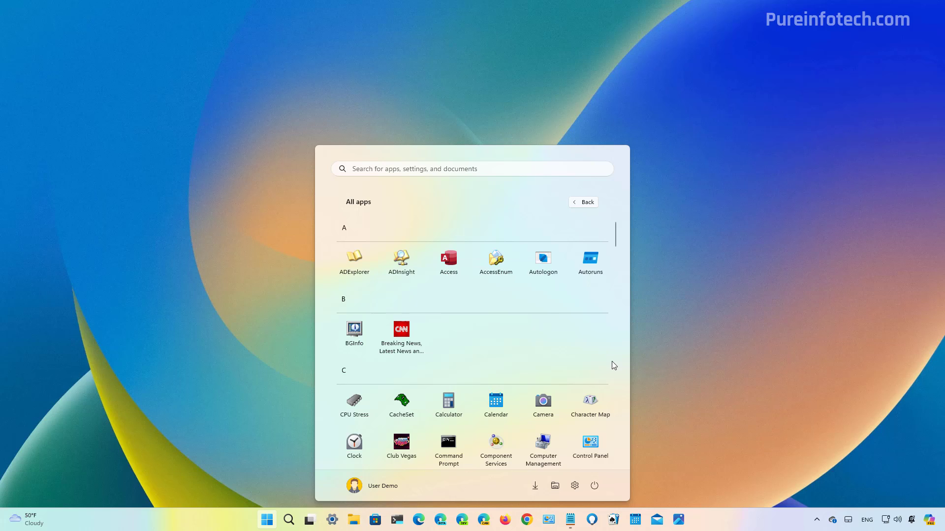
pyautogui.scroll(-3)
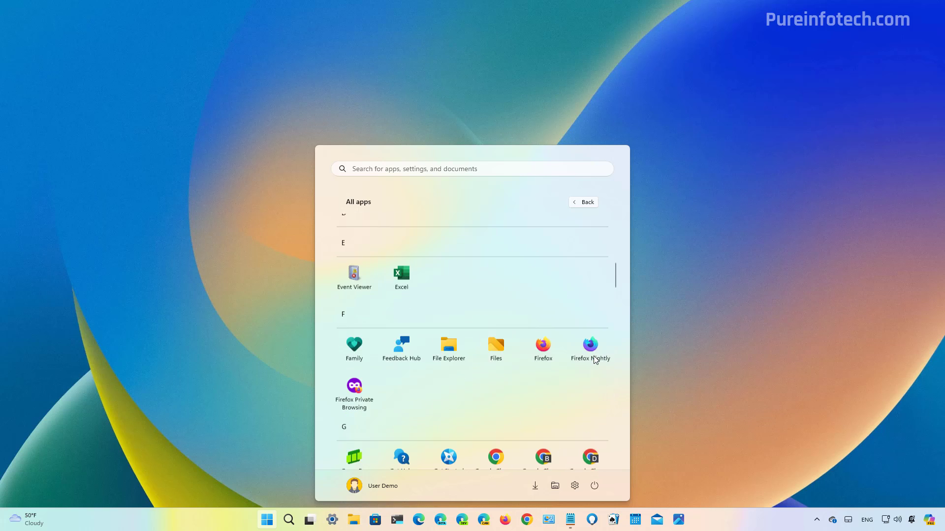
pyautogui.scroll(-3)
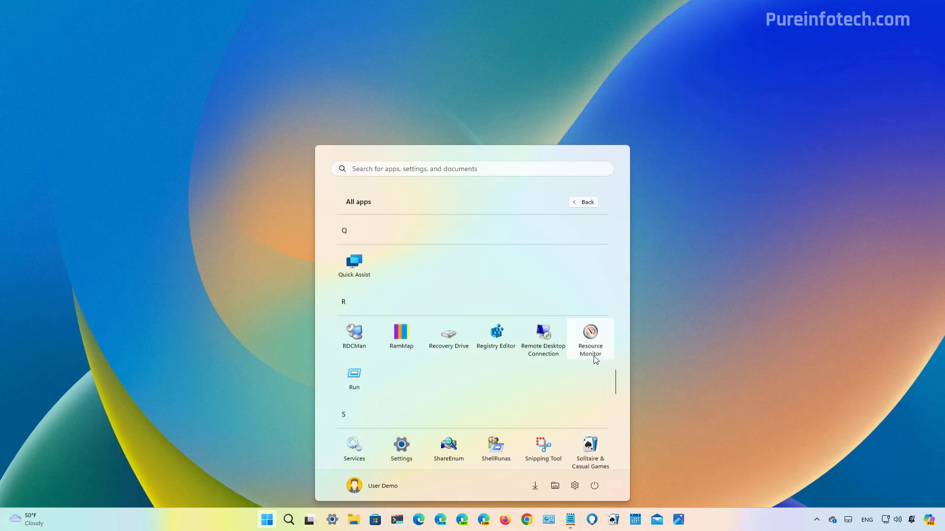
pyautogui.scroll(-3)
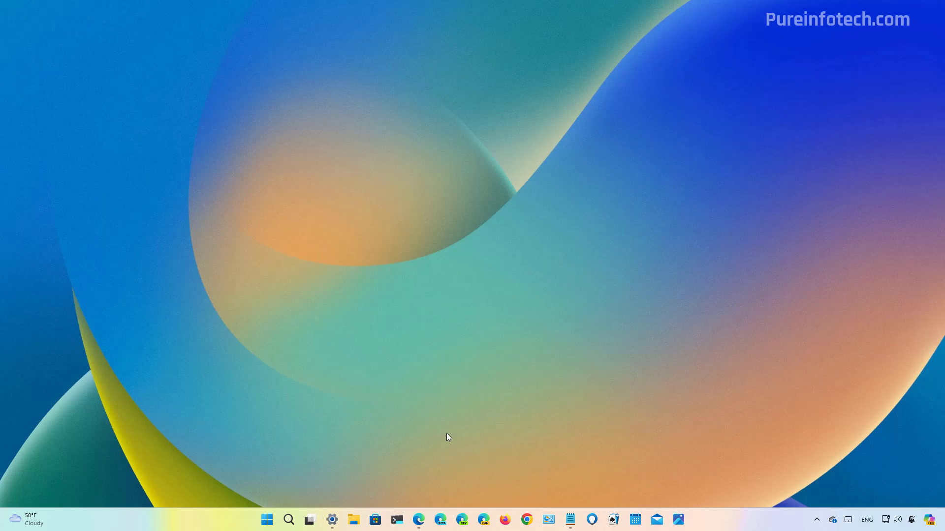
pyautogui.moveTo(418, 520)
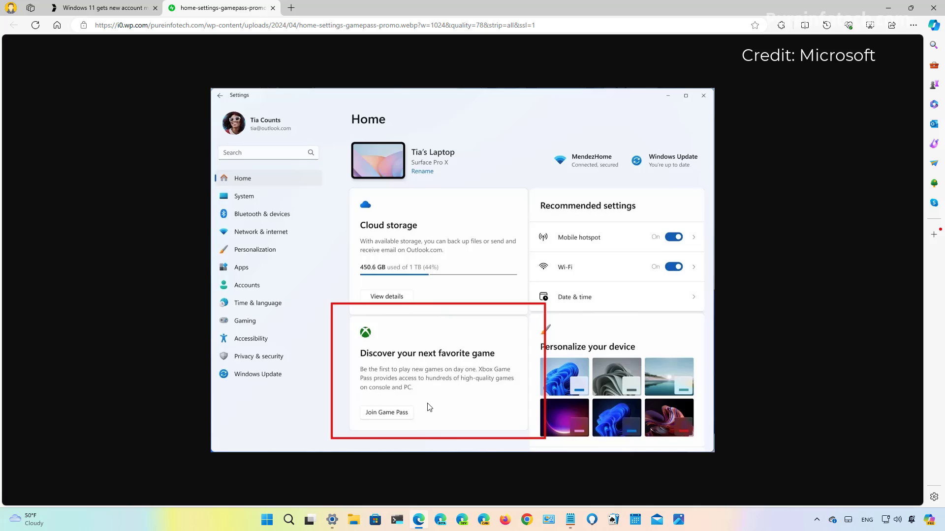
pyautogui.moveTo(424, 396)
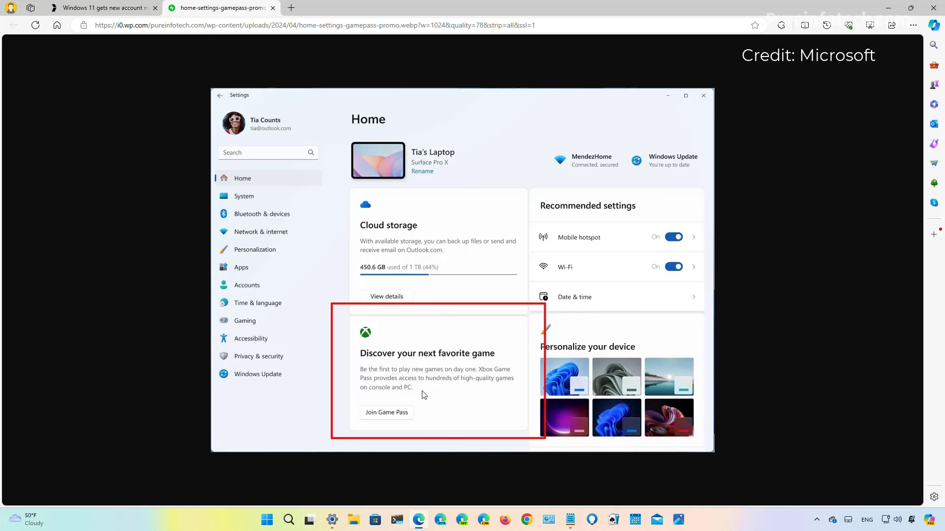
pyautogui.moveTo(430, 385)
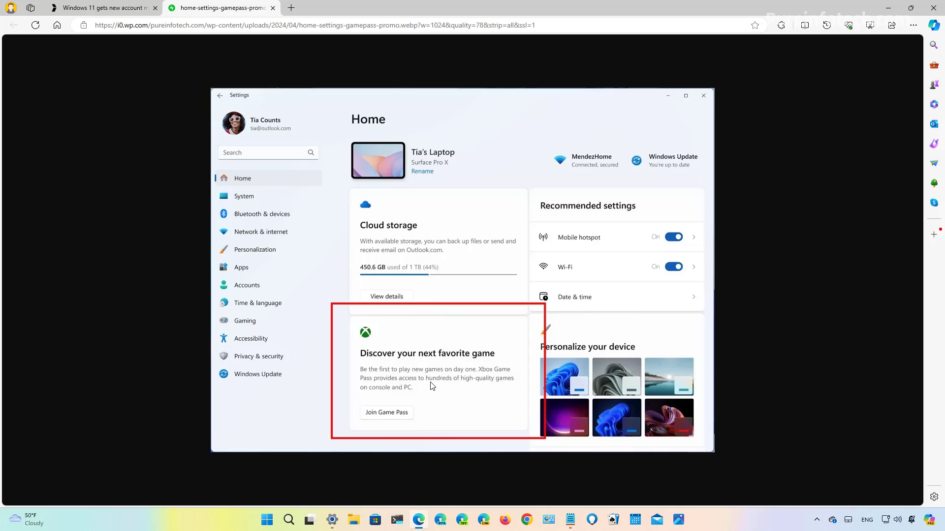
pyautogui.moveTo(354, 419)
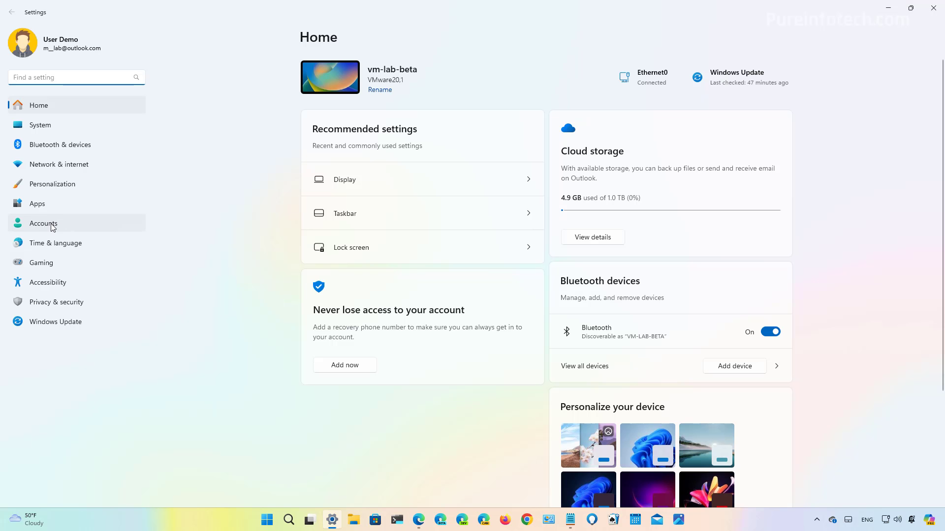
# Close the Settings window, leaving the empty desktop.
pyautogui.click(42, 223)
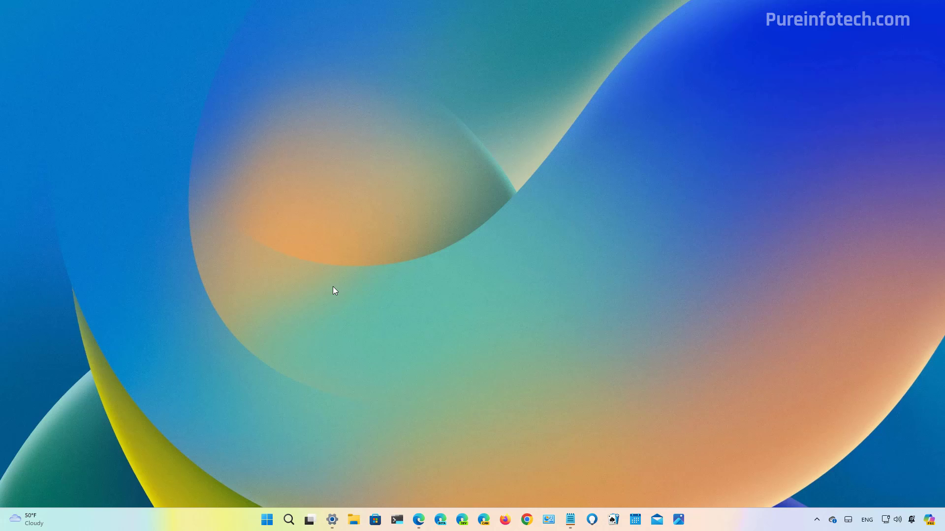
pyautogui.moveTo(34, 517)
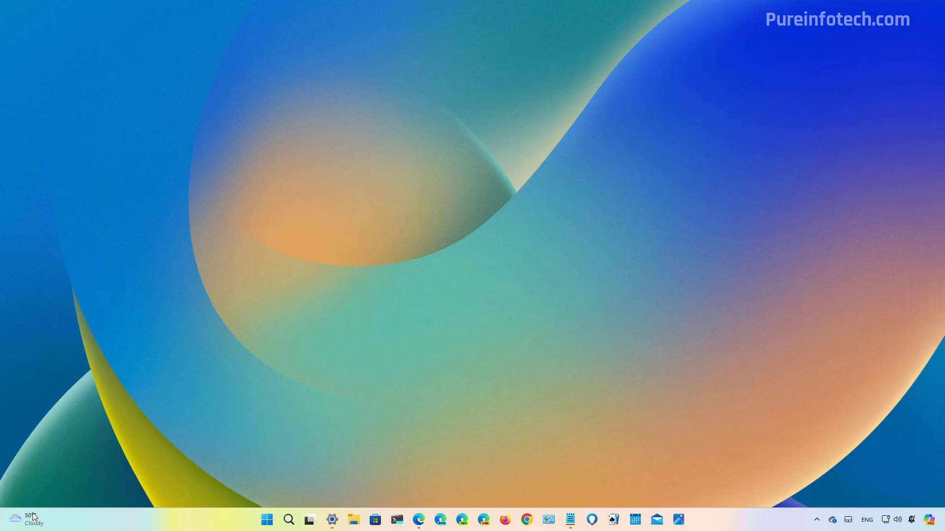
# Bring up the Widgets board with its sports, markets, games, tips and weather cards.
pyautogui.click(23, 518)
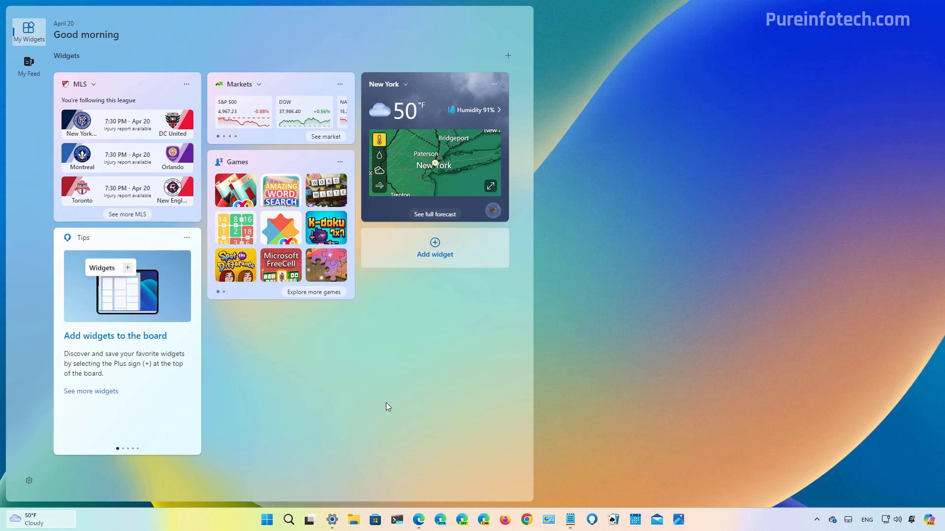
pyautogui.moveTo(398, 429)
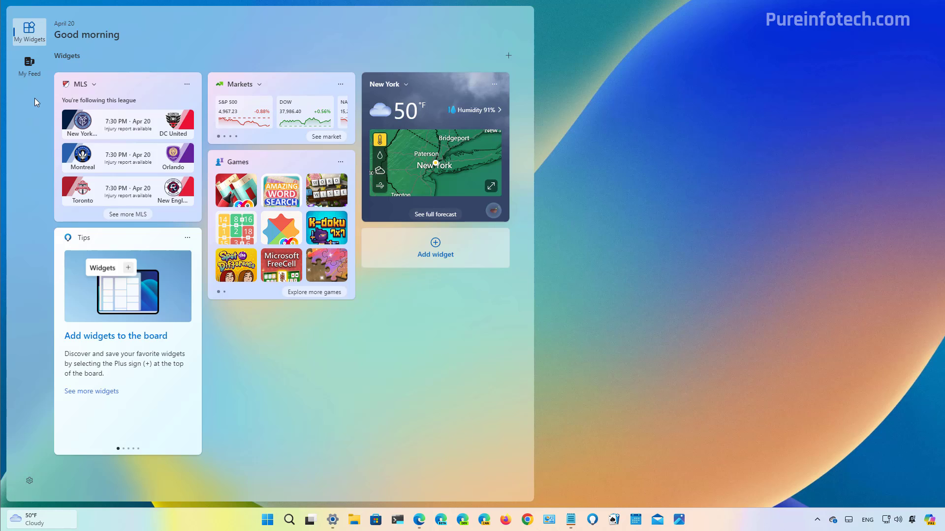
pyautogui.moveTo(28, 63)
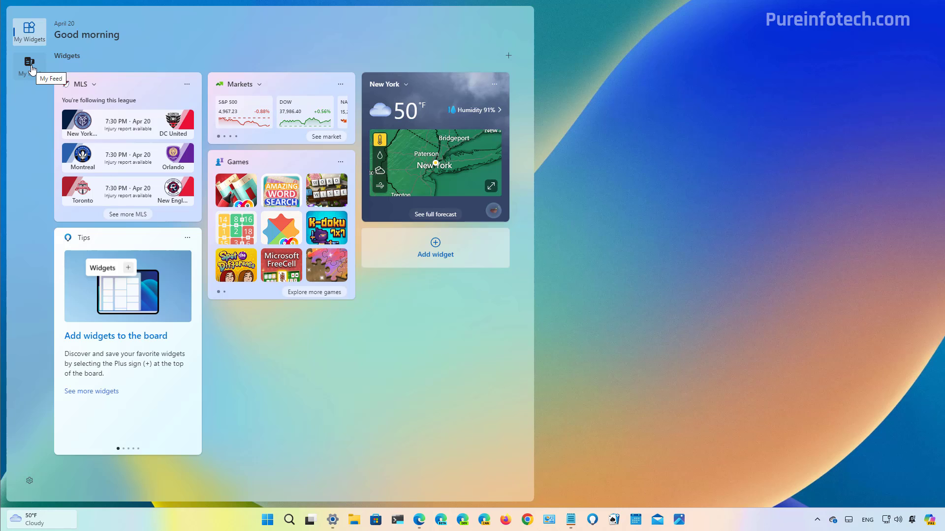
pyautogui.click(29, 66)
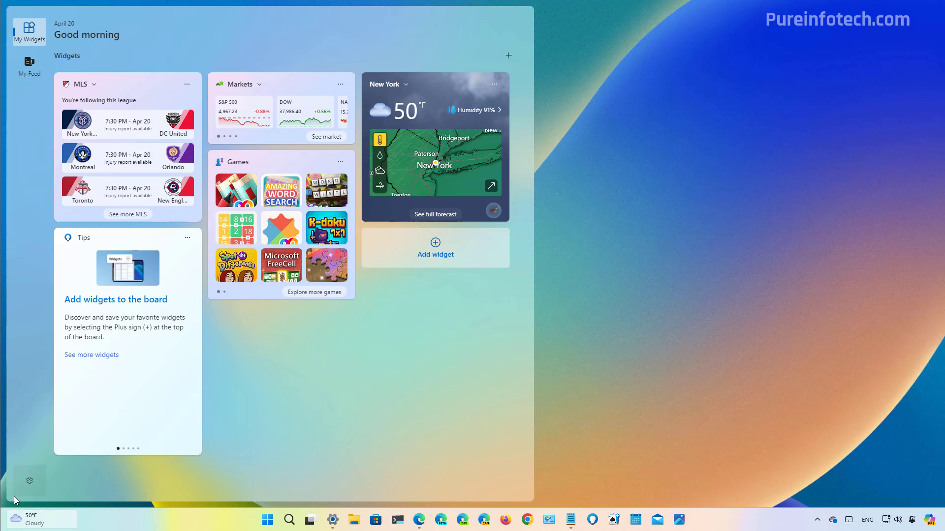
pyautogui.moveTo(29, 481)
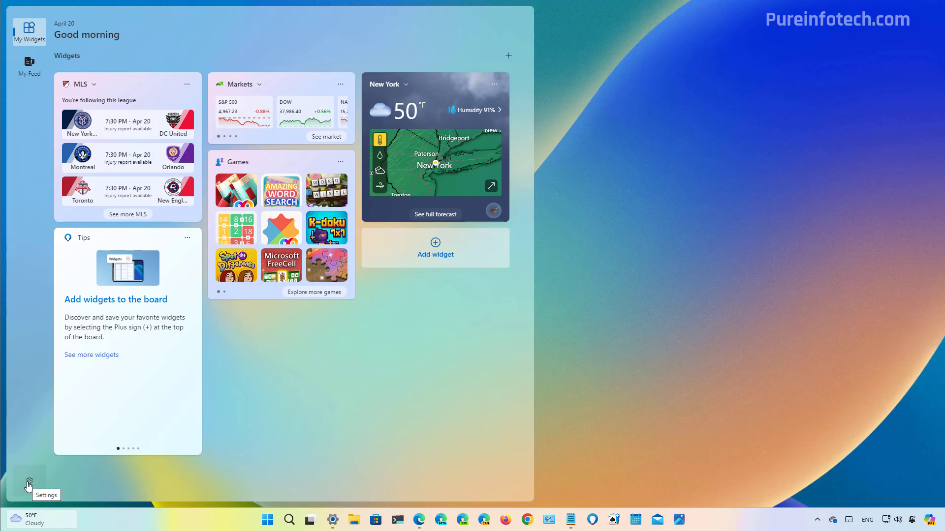
# Turn the news feed off in the Widgets board settings, leaving only My Widgets.
pyautogui.click(29, 484)
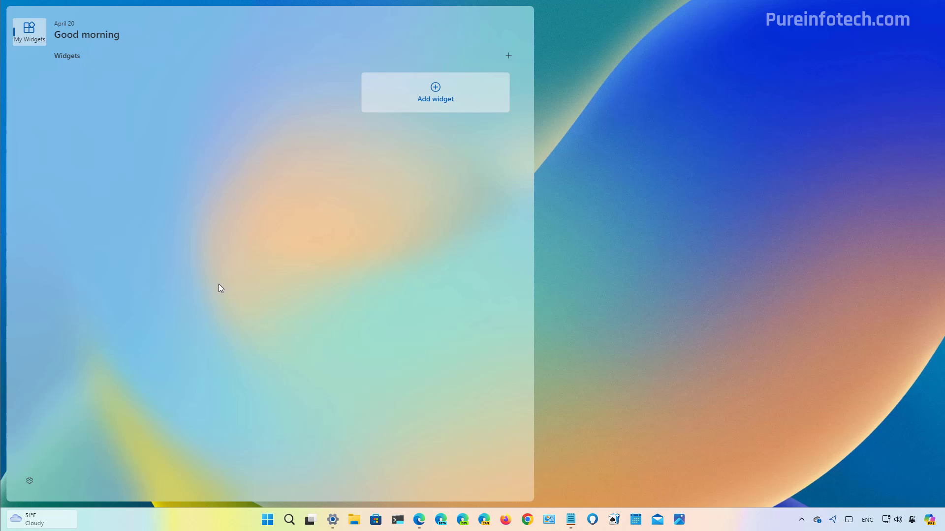
pyautogui.moveTo(100, 108)
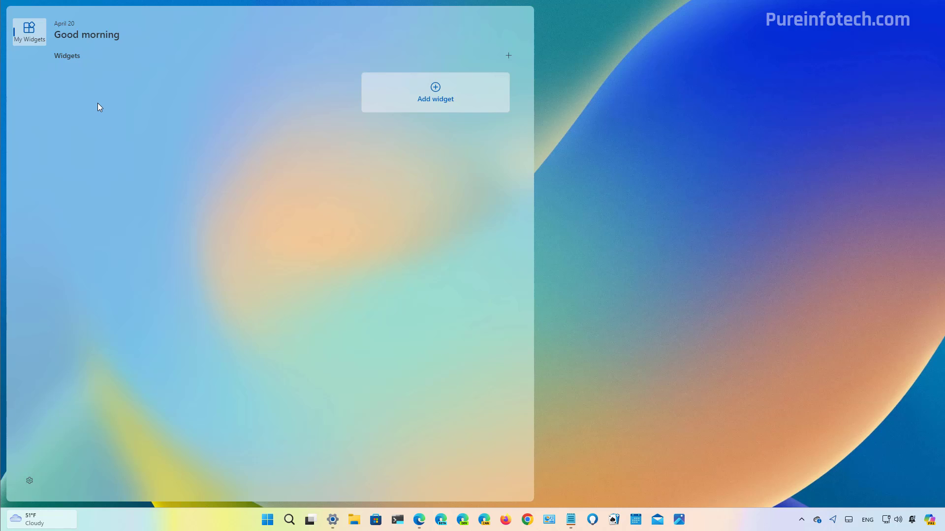
pyautogui.moveTo(267, 224)
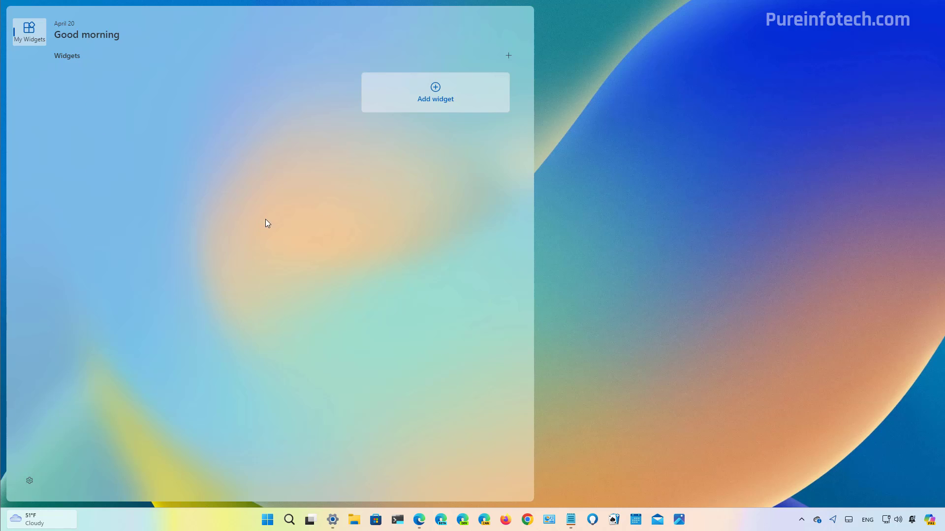